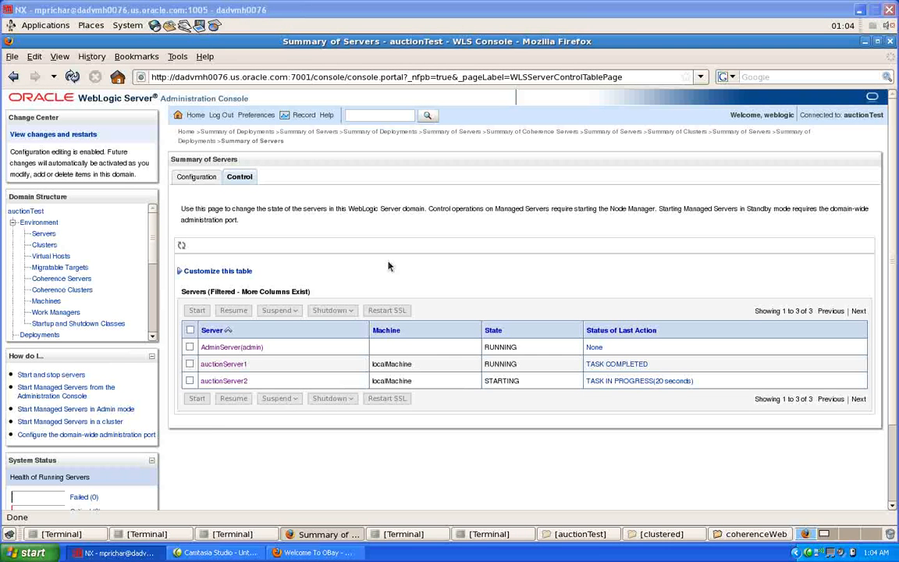
mouse_move(437, 353)
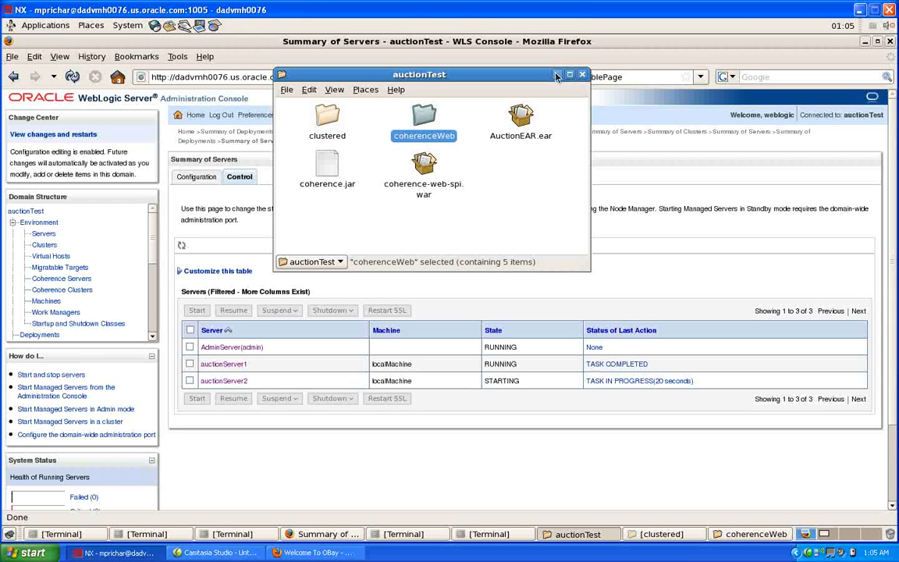
- Review the clusters summary and the servers configuration summary in Domain Structure
click(581, 75)
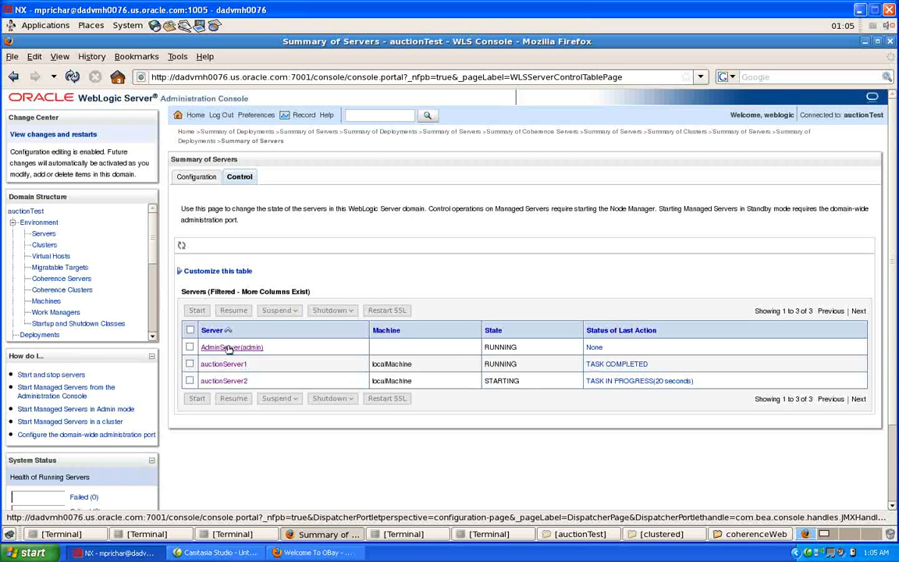
click(231, 347)
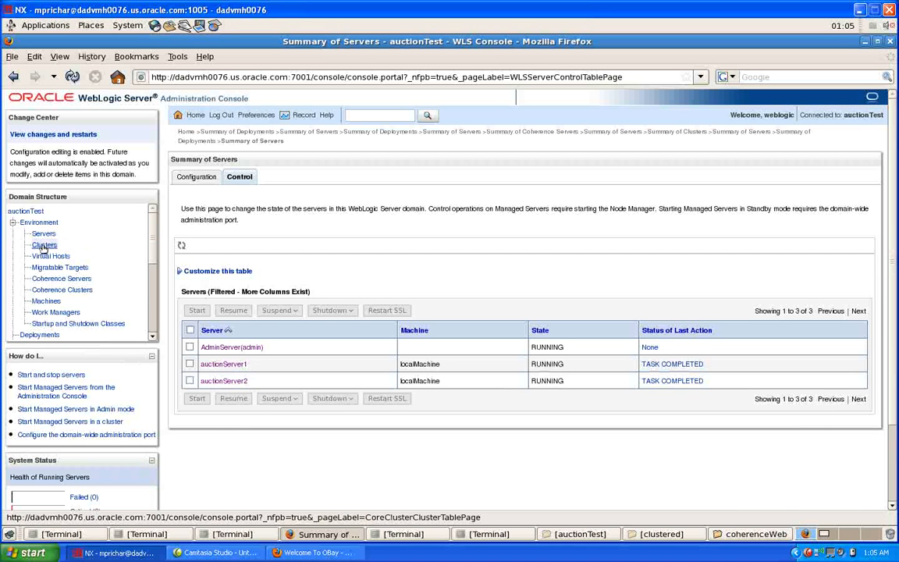
click(45, 243)
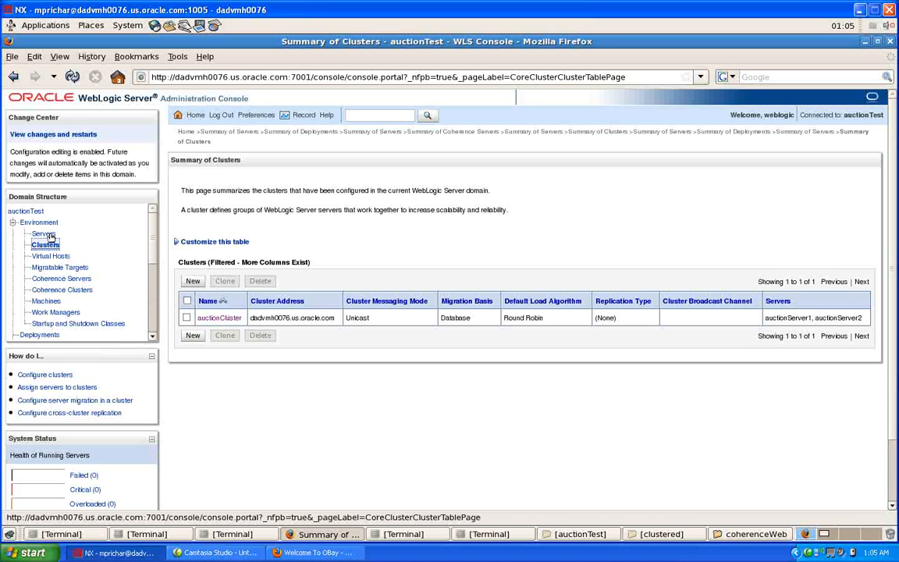
click(44, 234)
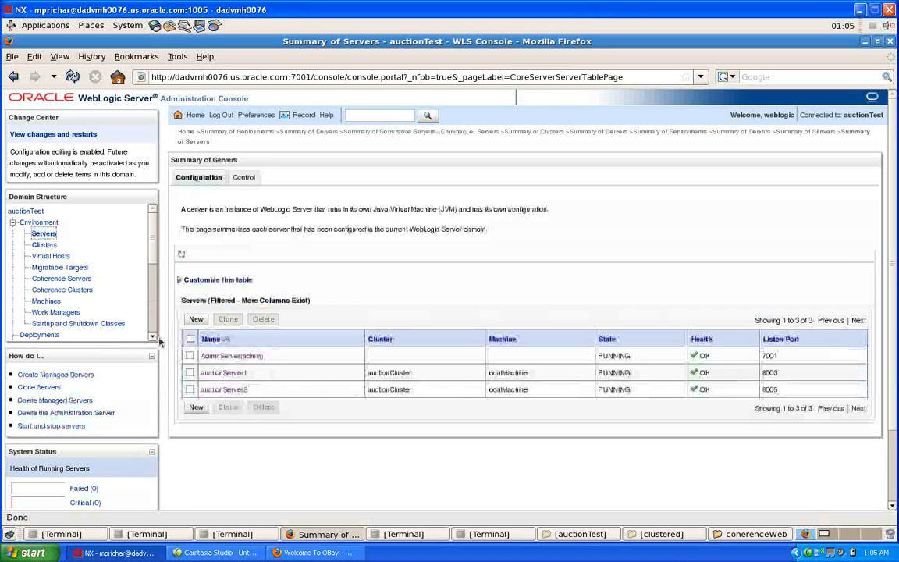
scroll(down, 3)
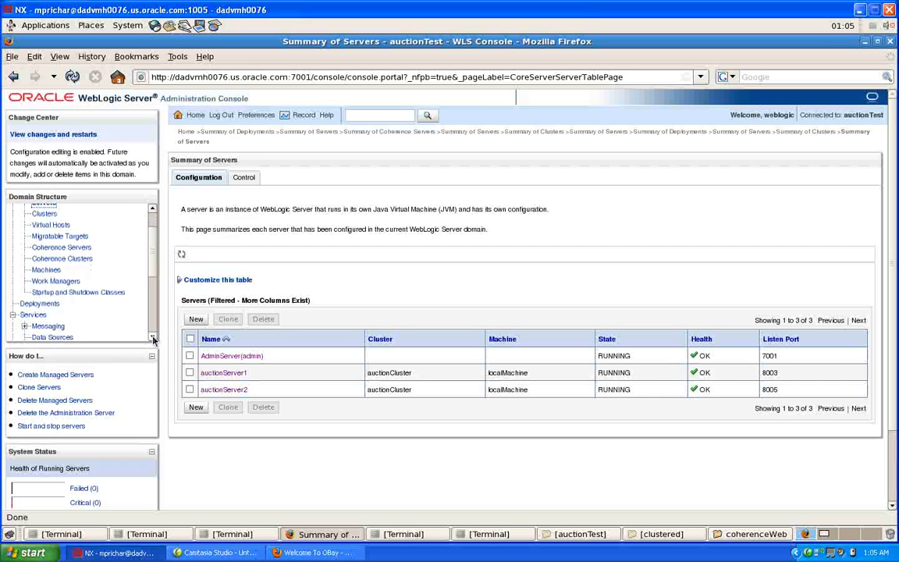
scroll(down, 3)
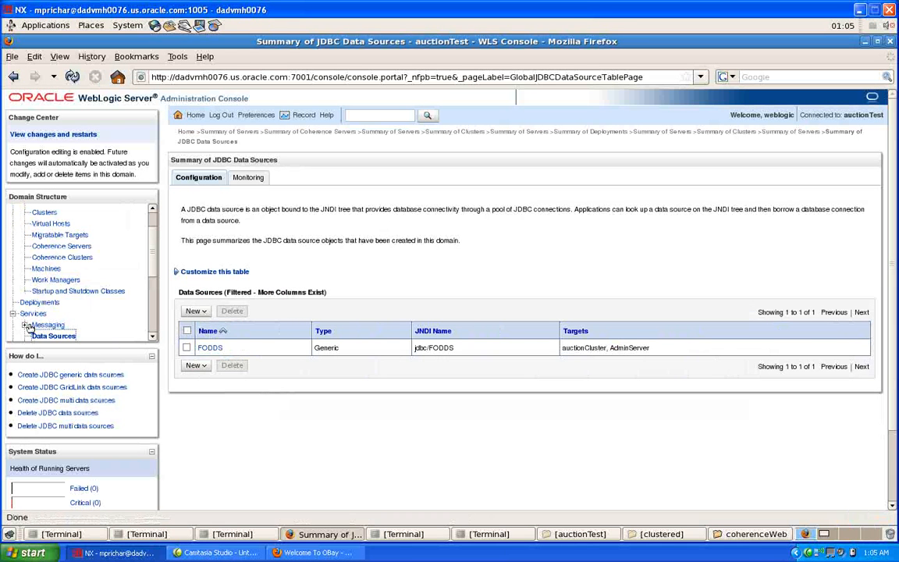
- Review the JMS modules under Messaging and inspect the auction JMS module
click(30, 324)
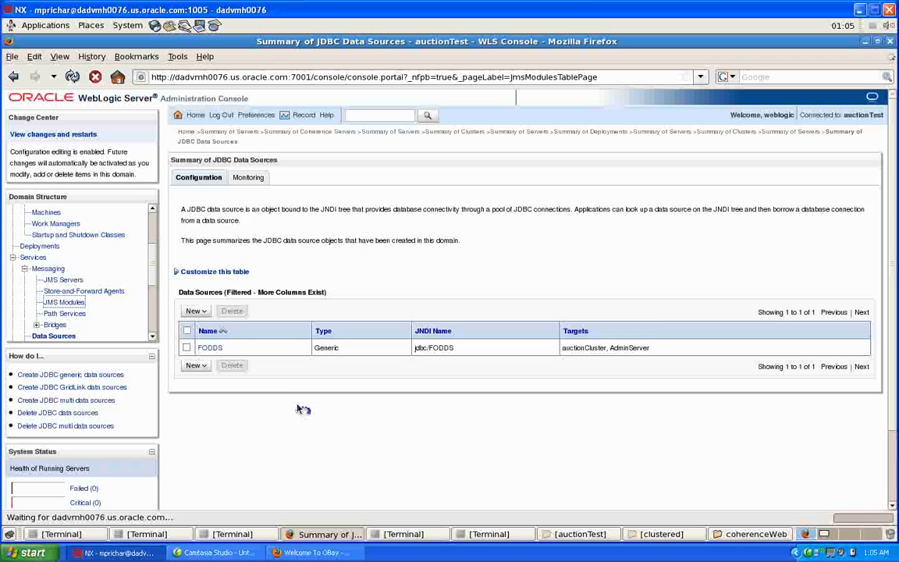
click(64, 303)
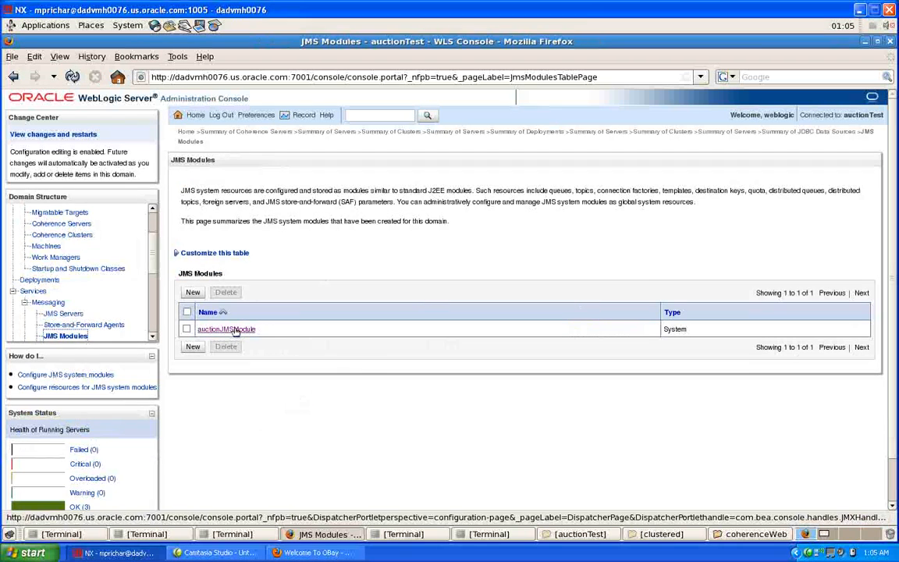
click(227, 327)
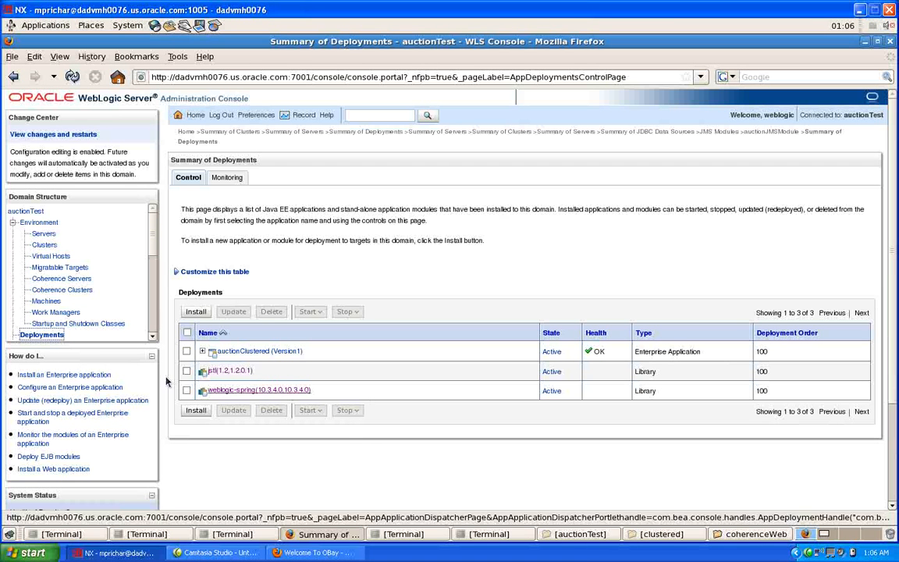
- Expand auctionClustered to show the bid web app, AuctionServices EJB, message-controller and AuctionService
click(201, 349)
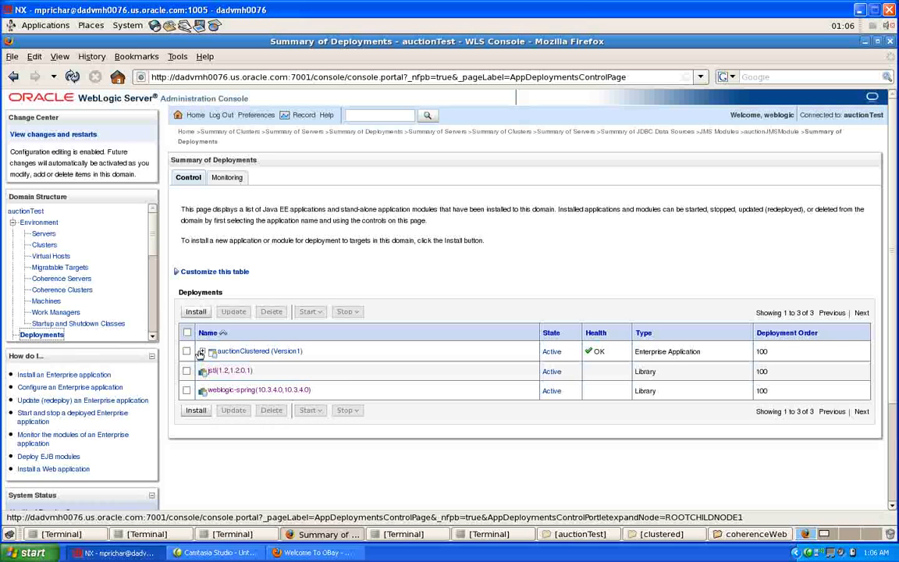
click(202, 350)
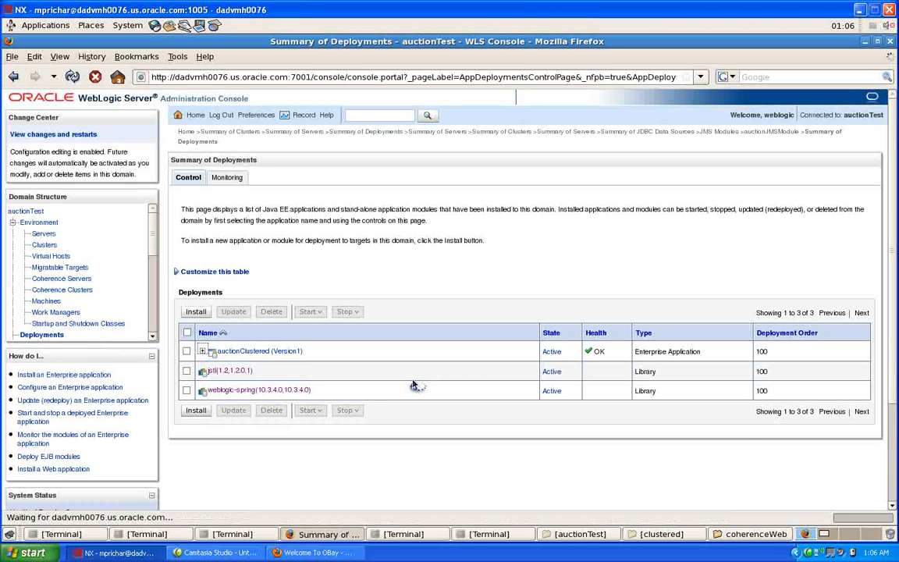
click(203, 350)
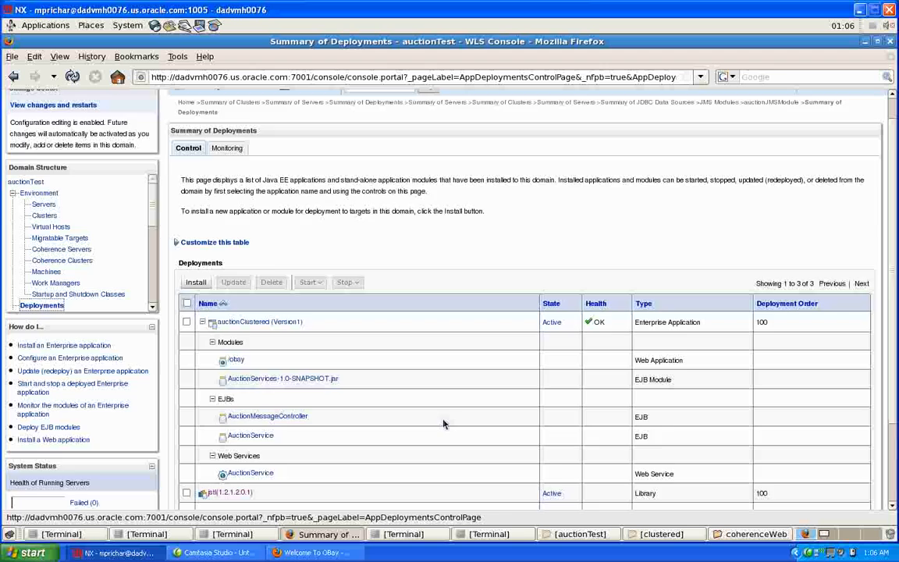
scroll(down, 3)
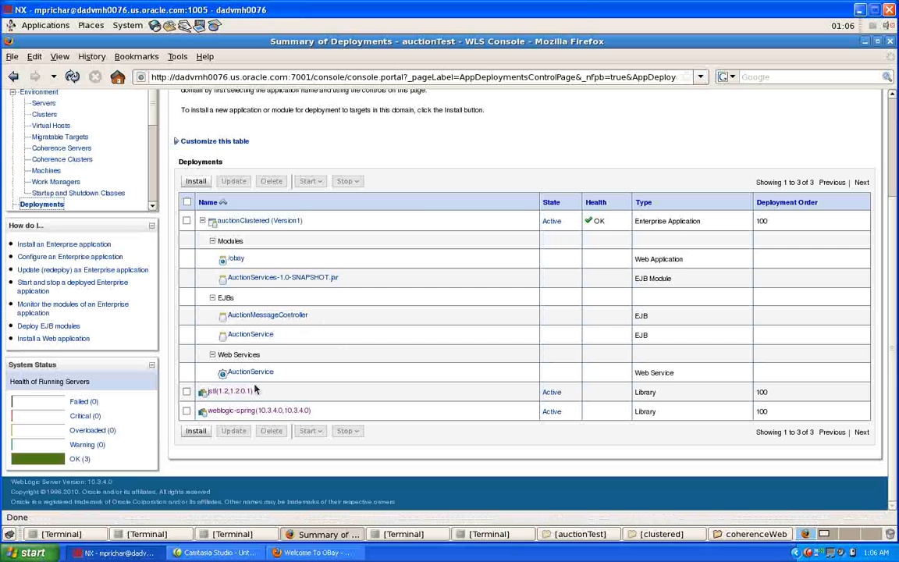
mouse_move(315, 371)
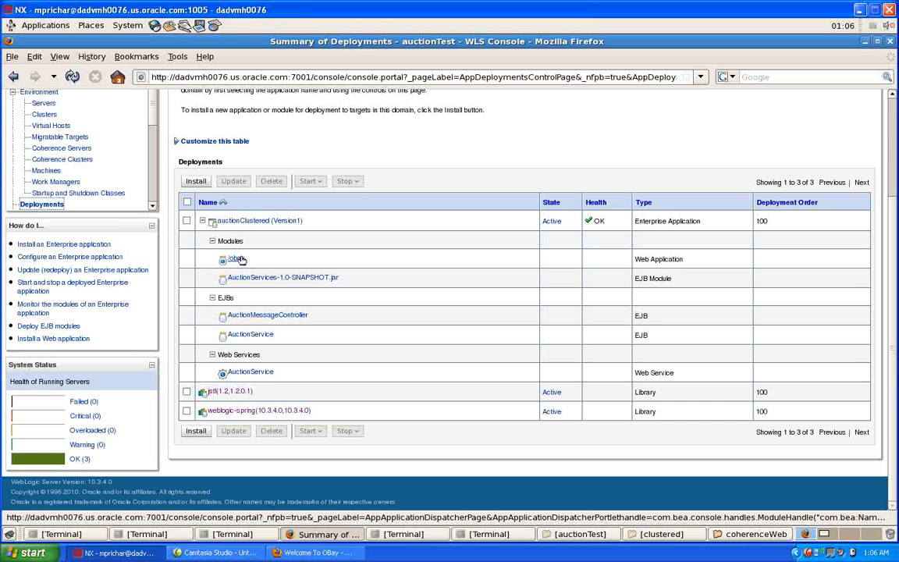
mouse_move(234, 259)
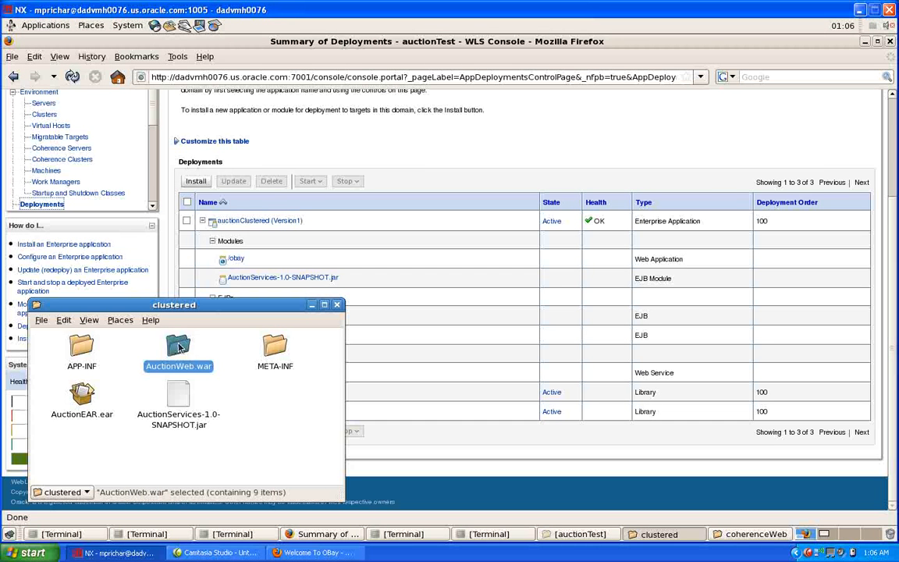
- List AuctionWeb.war and its WEB-INF contents in a terminal, then view weblogic.xml
right_click(178, 351)
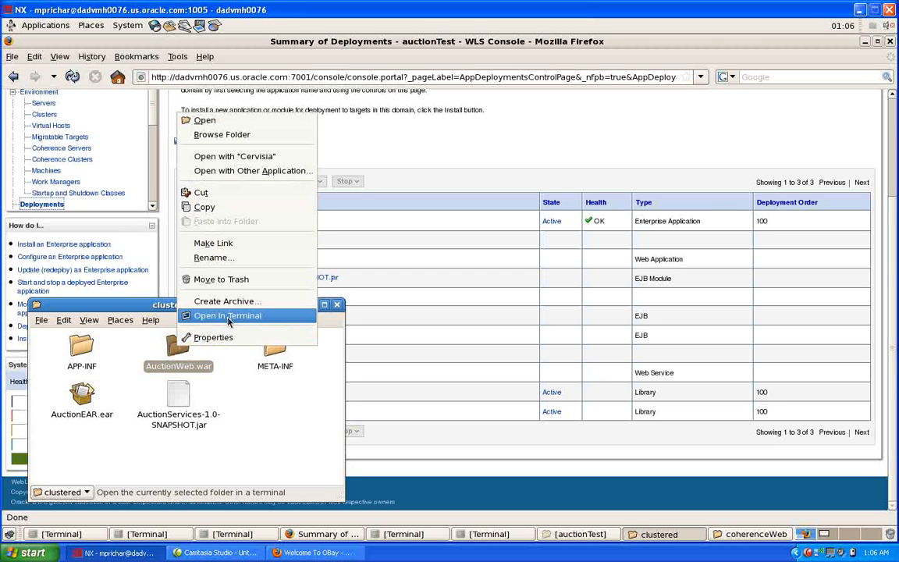
click(228, 315)
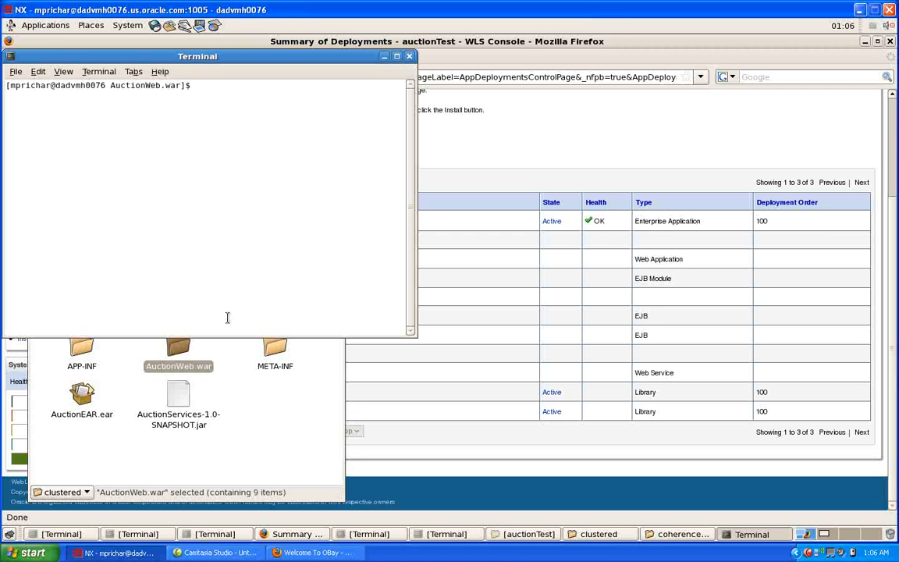
text(ls)
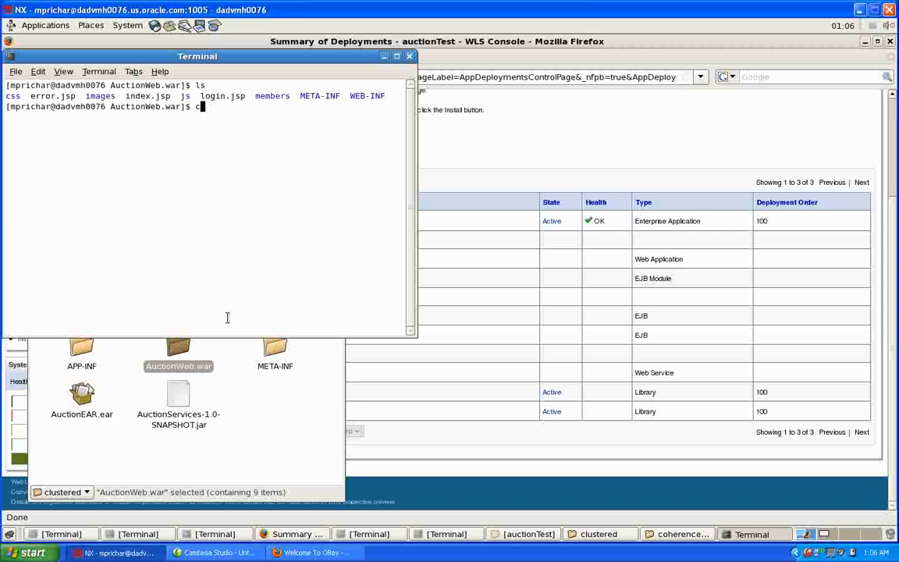
text(cd WEB-)
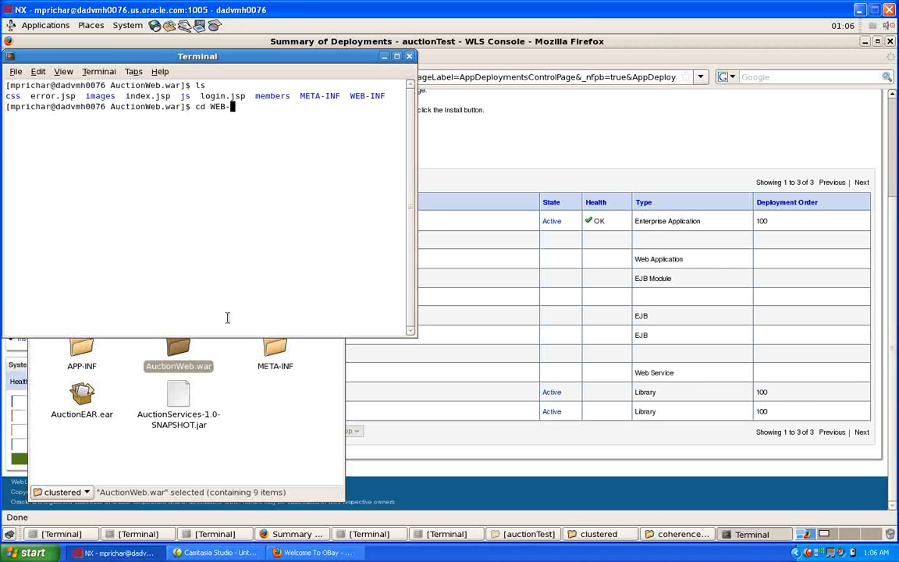
text(ls)
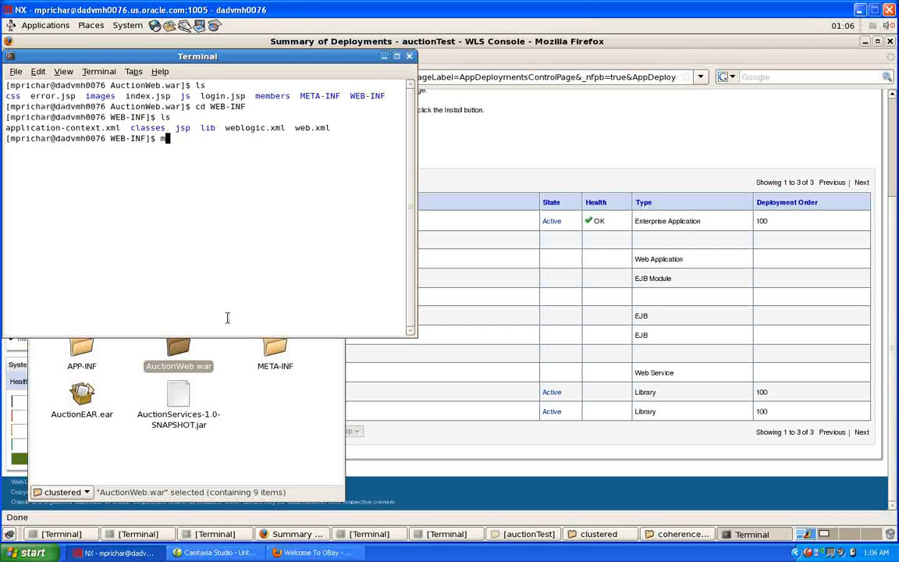
text(ore weblogi)
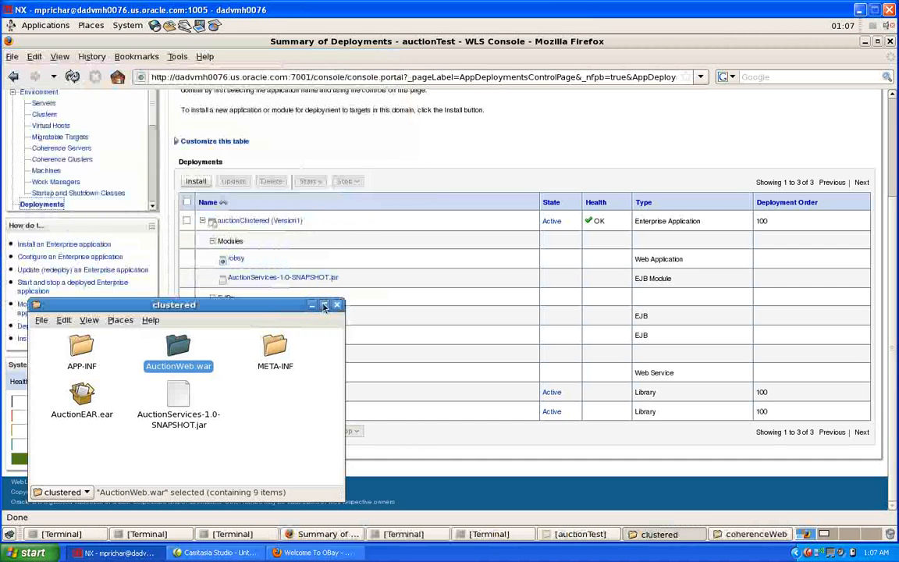
- Close the clustered folder window and page through mod_wl_ohs.conf in Terminal
click(337, 304)
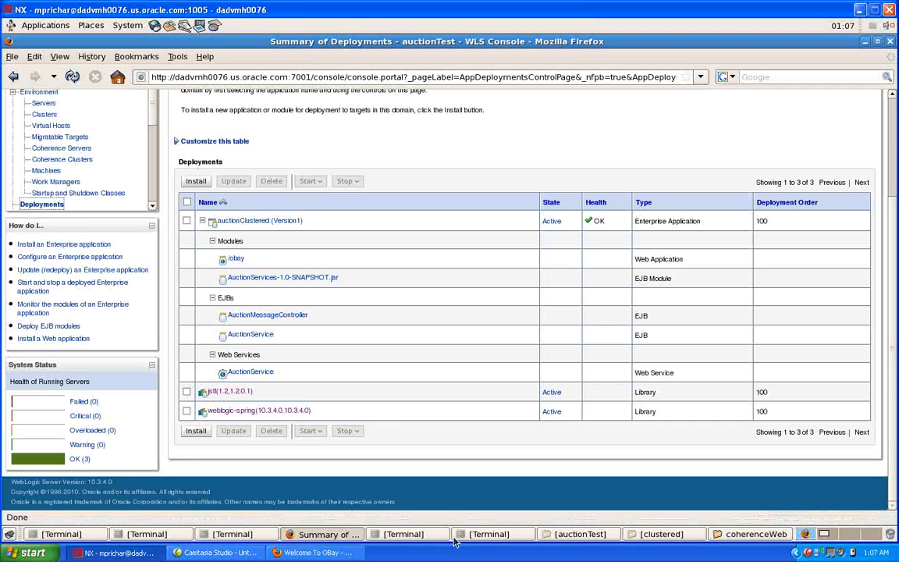
mouse_move(416, 534)
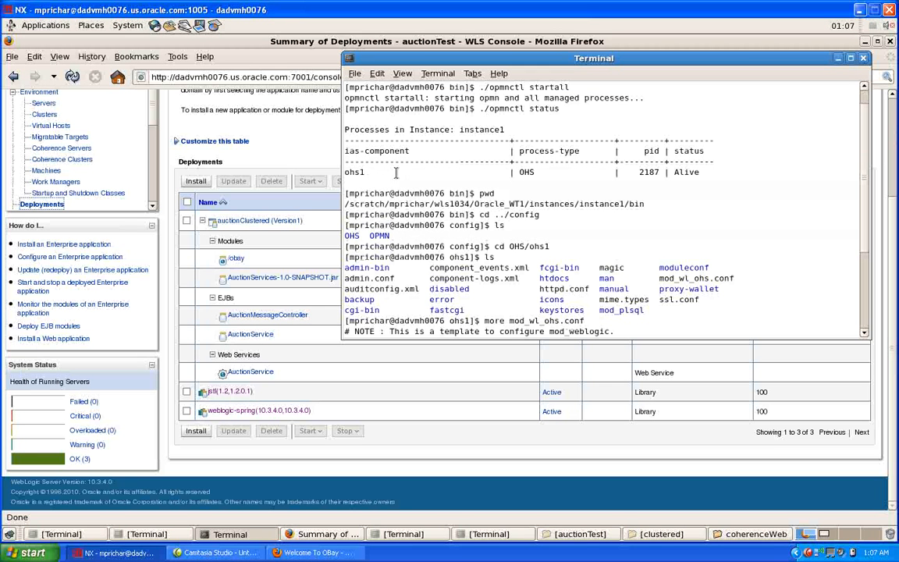
mouse_move(848, 331)
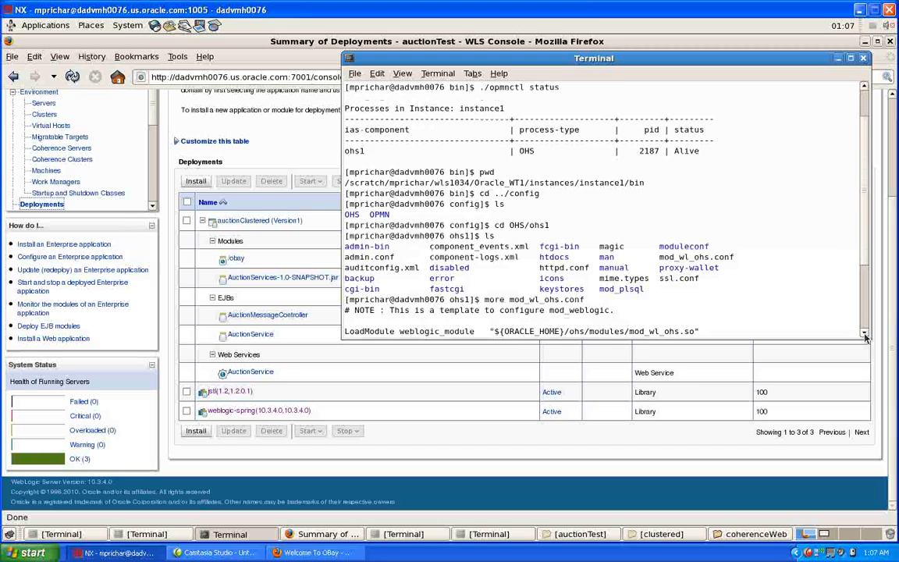
scroll(down, 3)
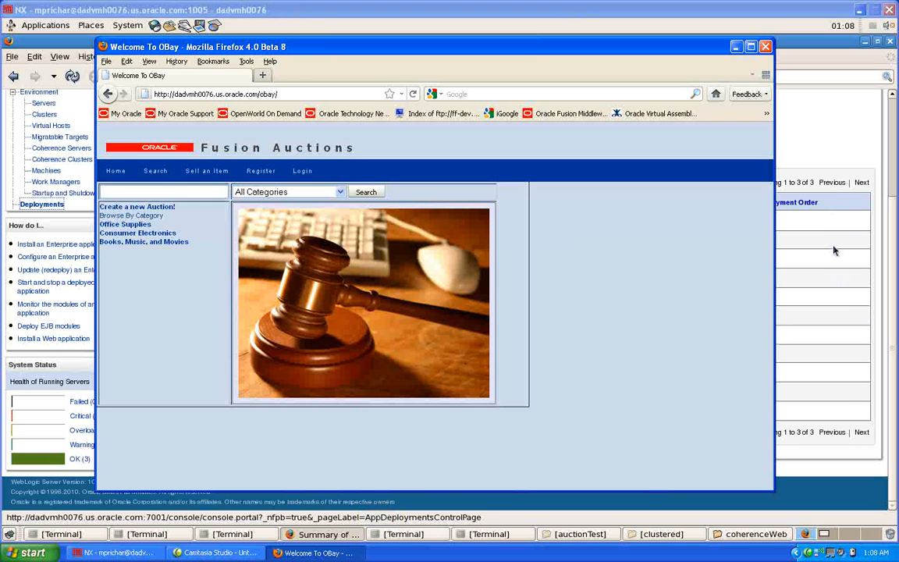
mouse_move(840, 239)
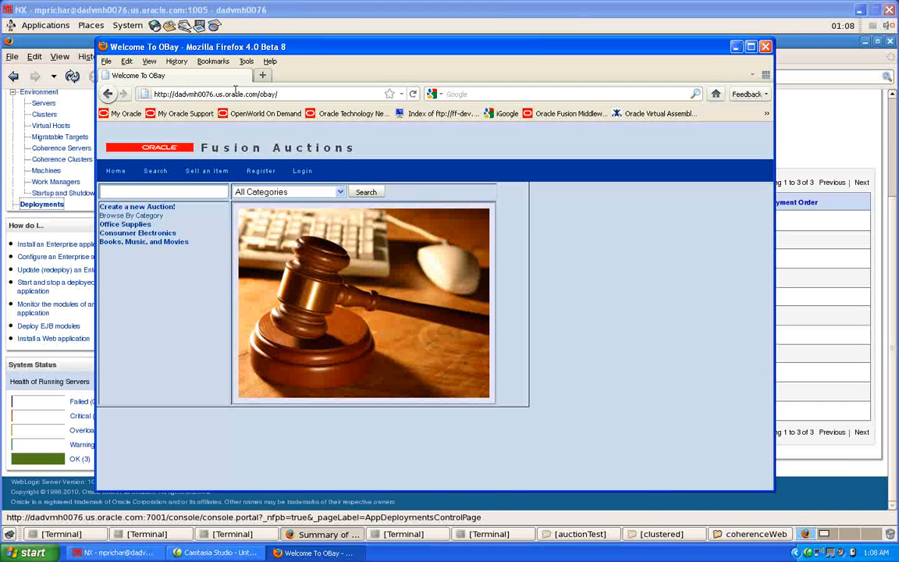
- Log in to Fusion Auctions as seller to view My Bids, then bring up the server log terminal
click(303, 171)
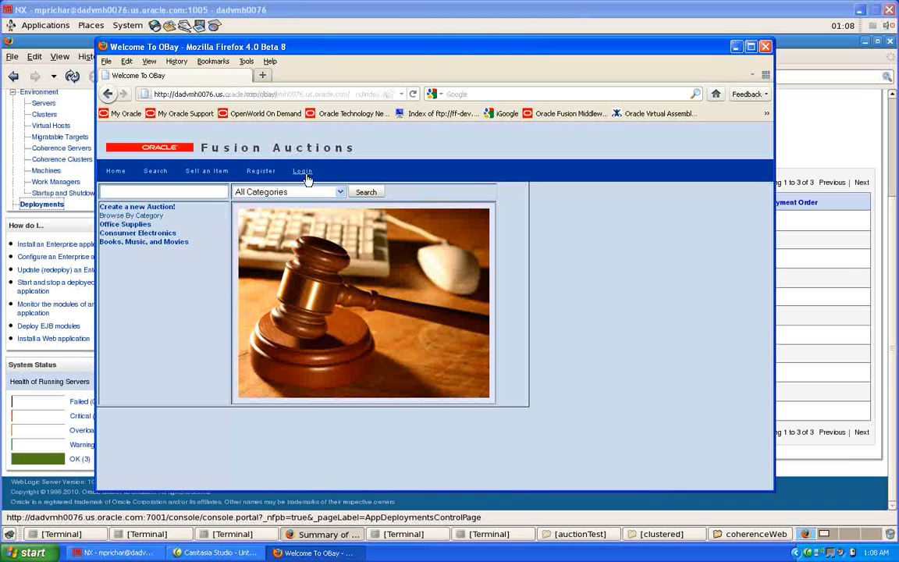
click(303, 170)
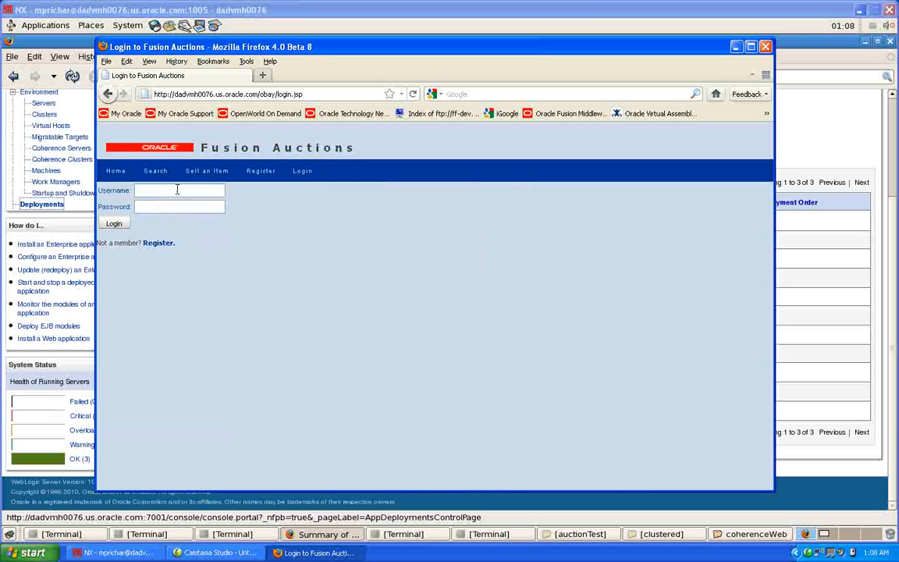
text(seller)
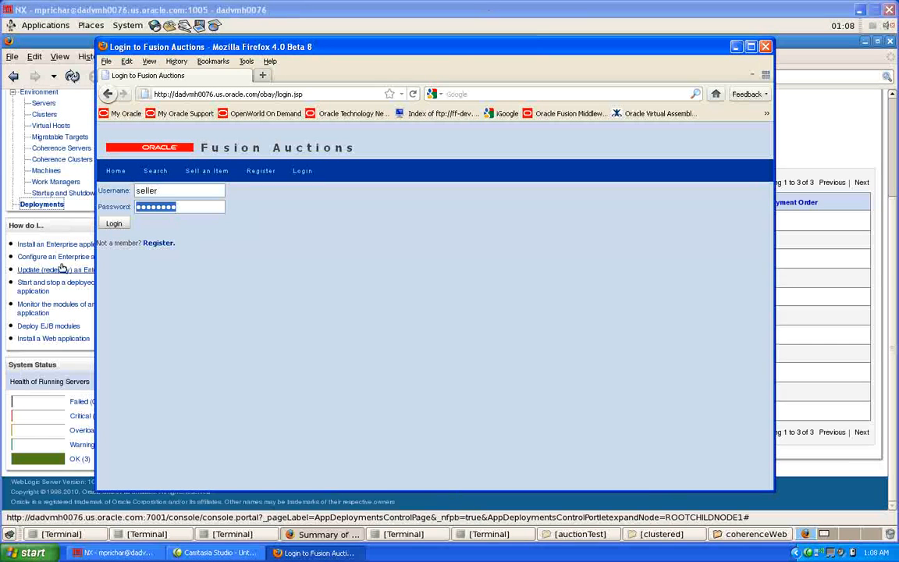
click(114, 223)
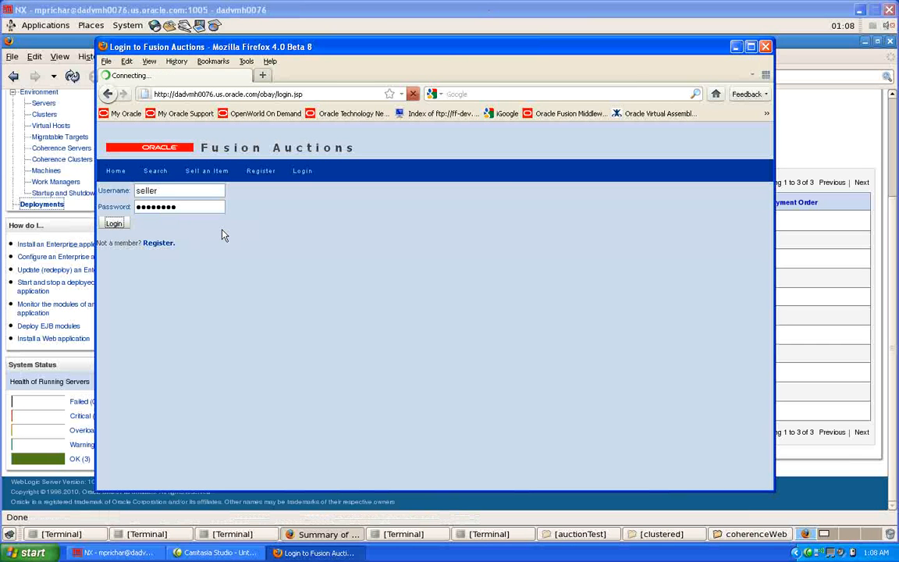
click(114, 224)
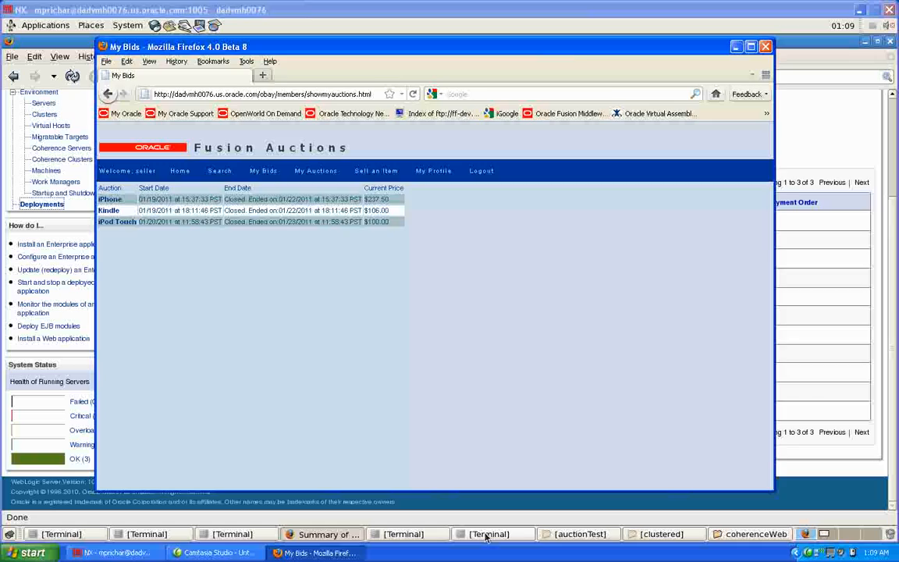
click(490, 534)
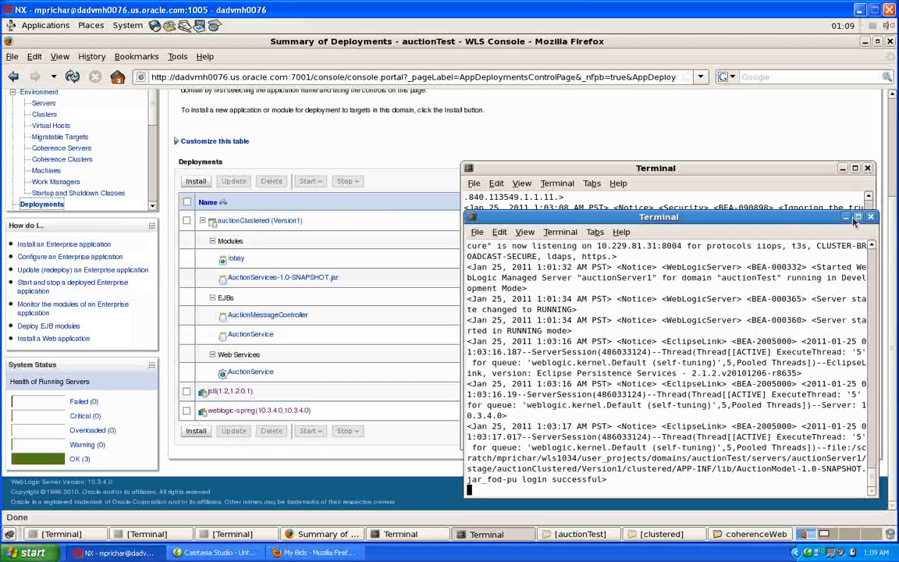
- Hide the server log windows and go to the servers list, selecting auctionServer1
click(846, 215)
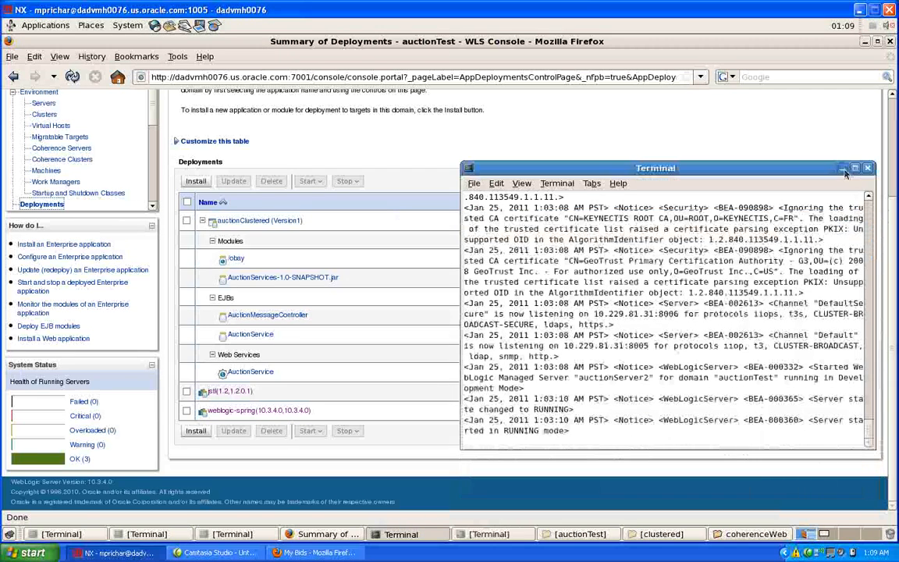
click(844, 169)
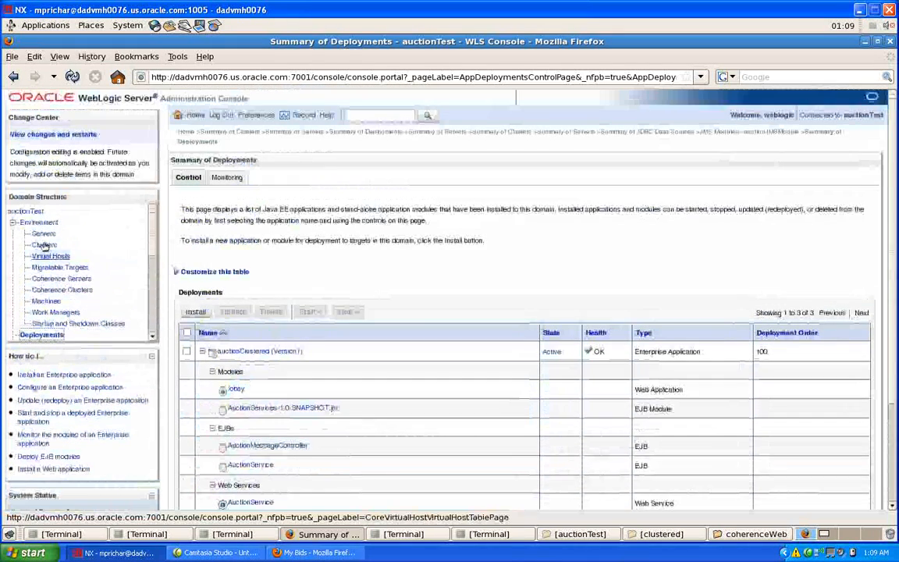
click(44, 234)
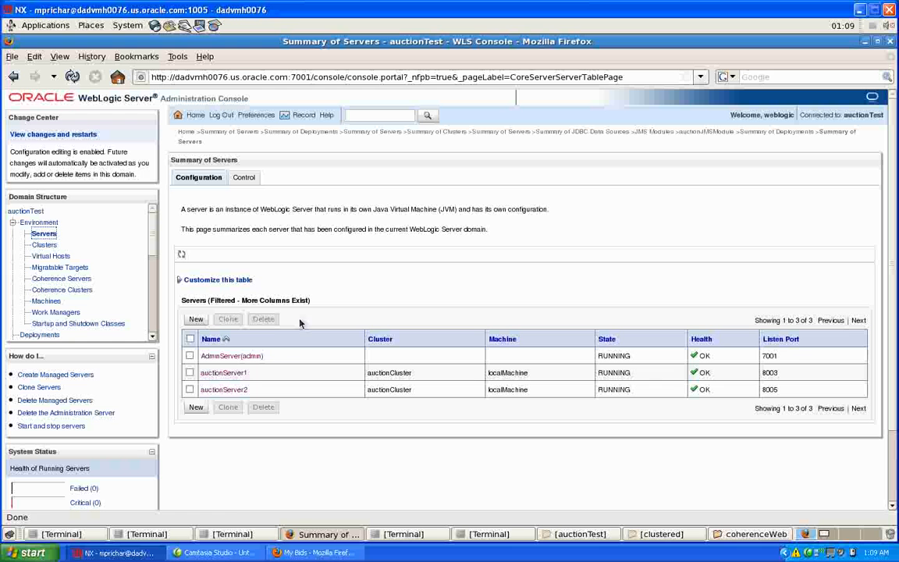
click(190, 371)
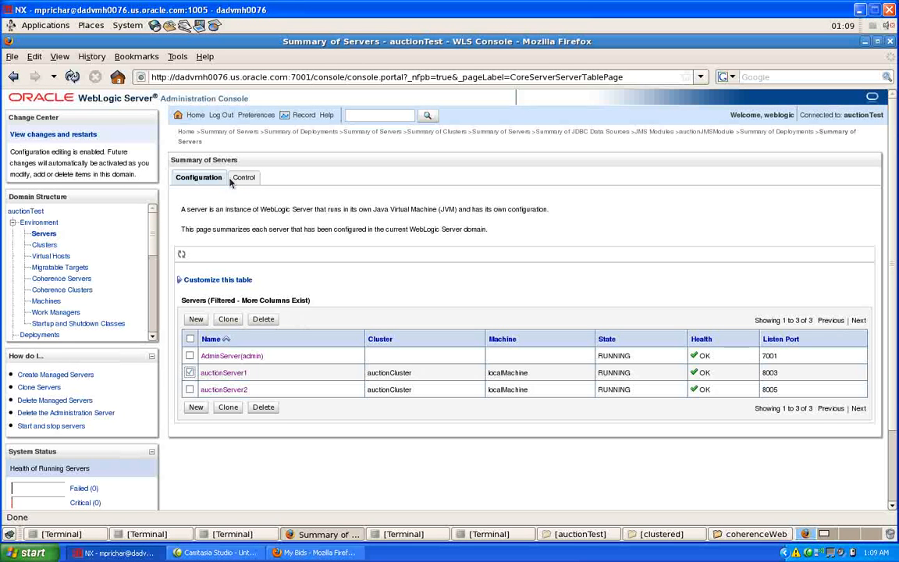
- On the Control tab, tick auctionServer1 for a state change
click(240, 178)
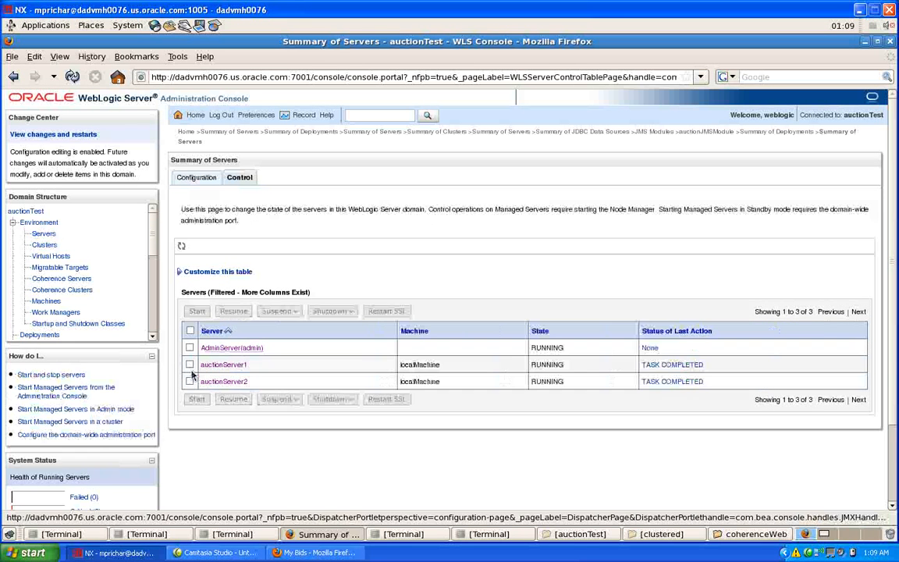
click(189, 364)
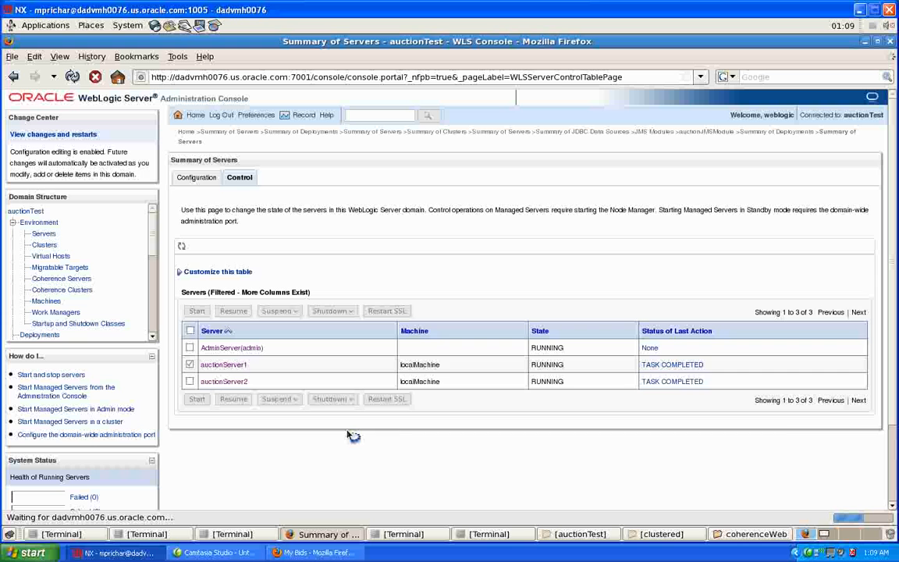
click(331, 310)
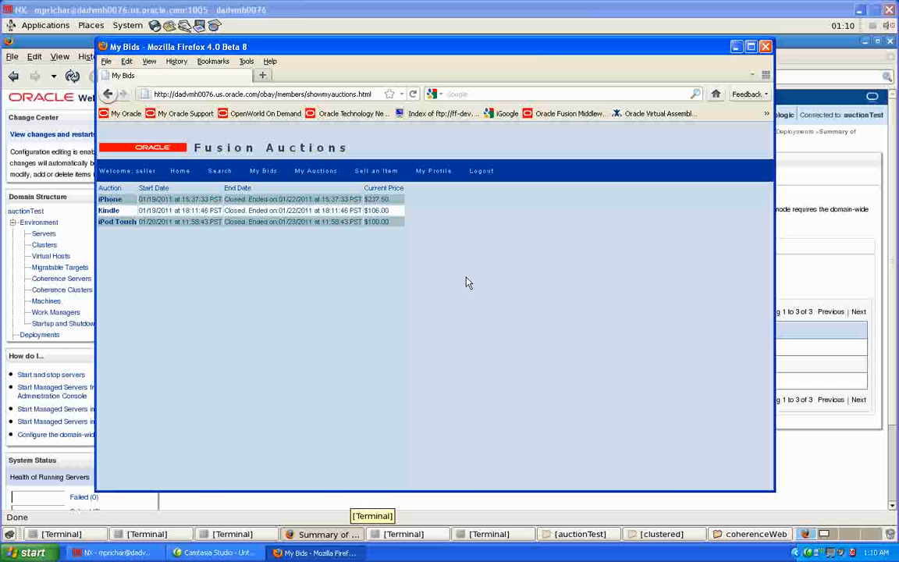
- Bring the Fusion Auctions My Bids window back to the front
click(412, 94)
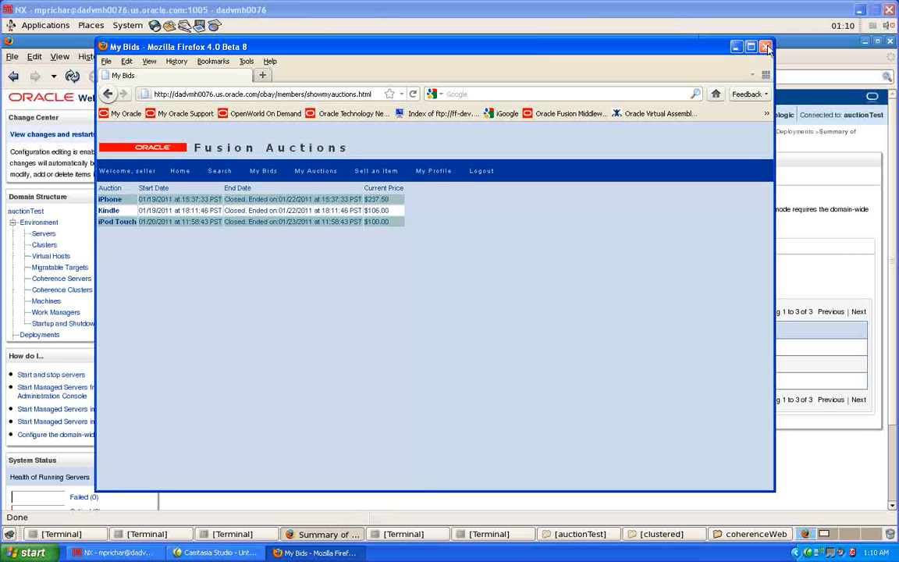
mouse_move(765, 47)
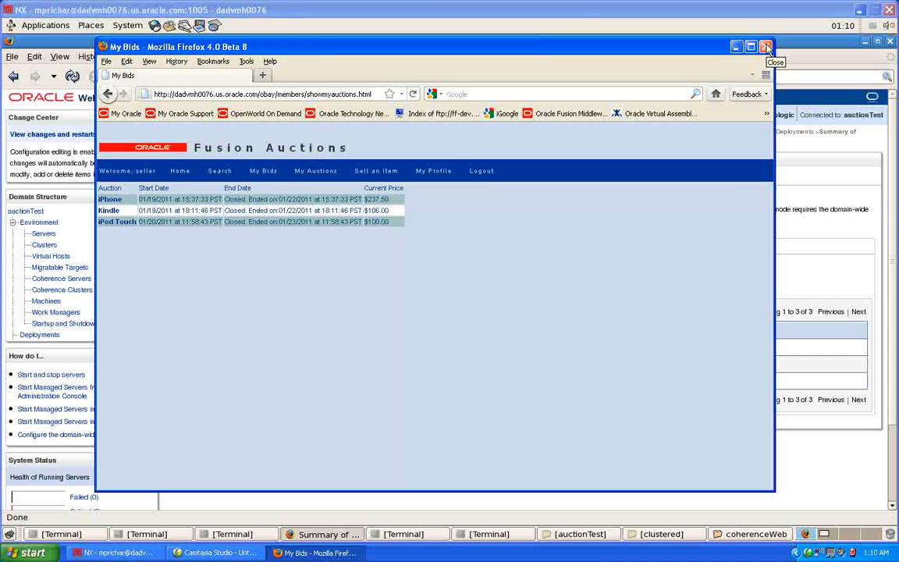